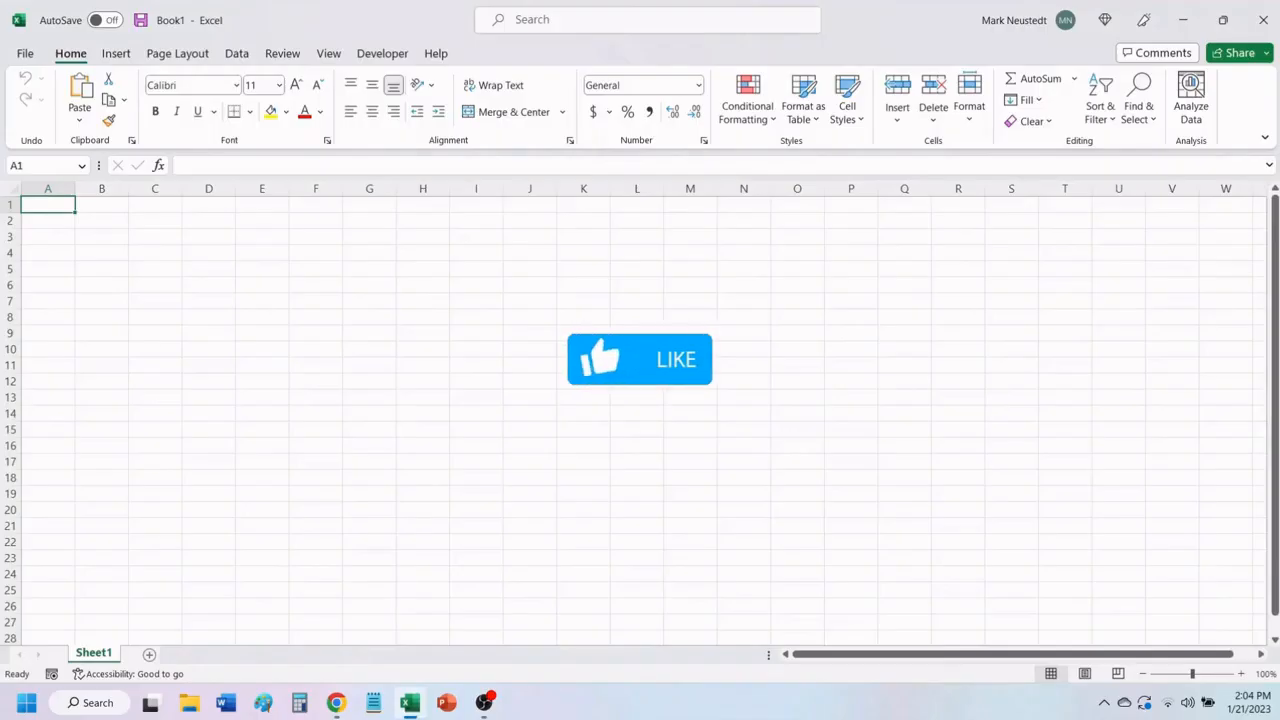
Step: Enable the Legend chart element so the line chart names Kelly, Dave and Brian
{"action": "left_click", "coordinate": [660, 390]}
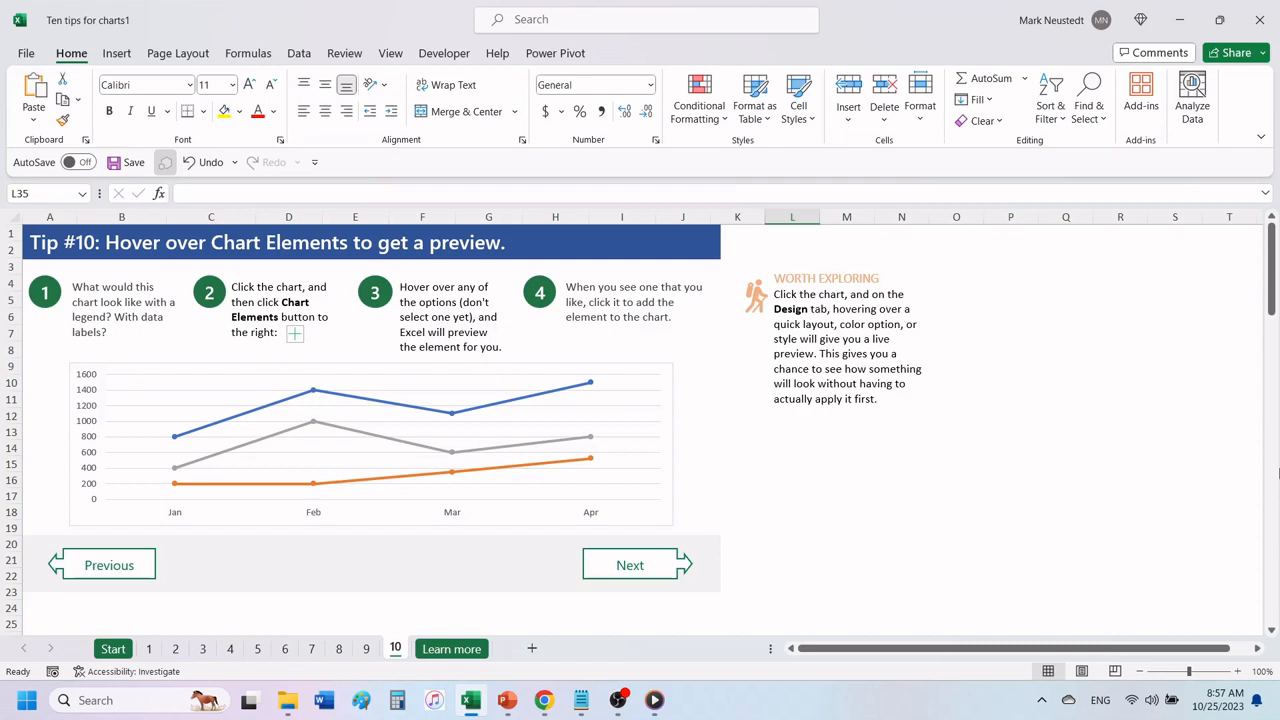
{"action": "mouse_move", "coordinate": [946, 431]}
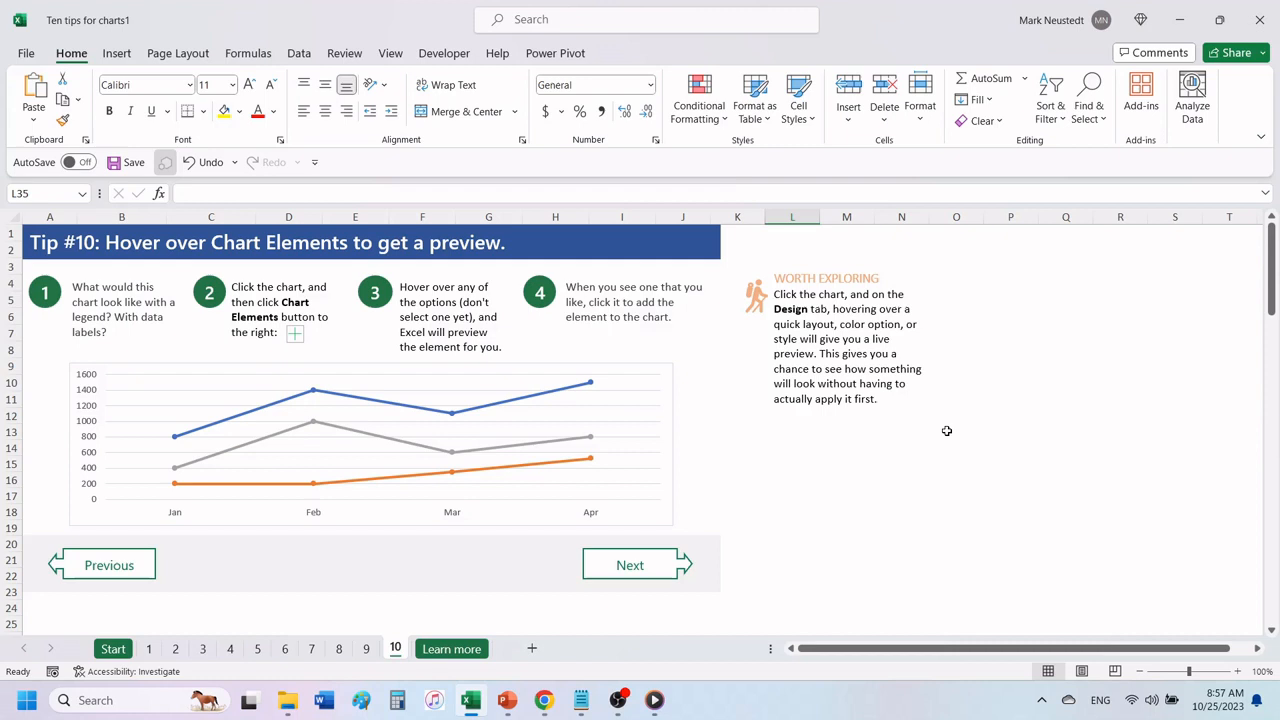
{"action": "mouse_move", "coordinate": [945, 430]}
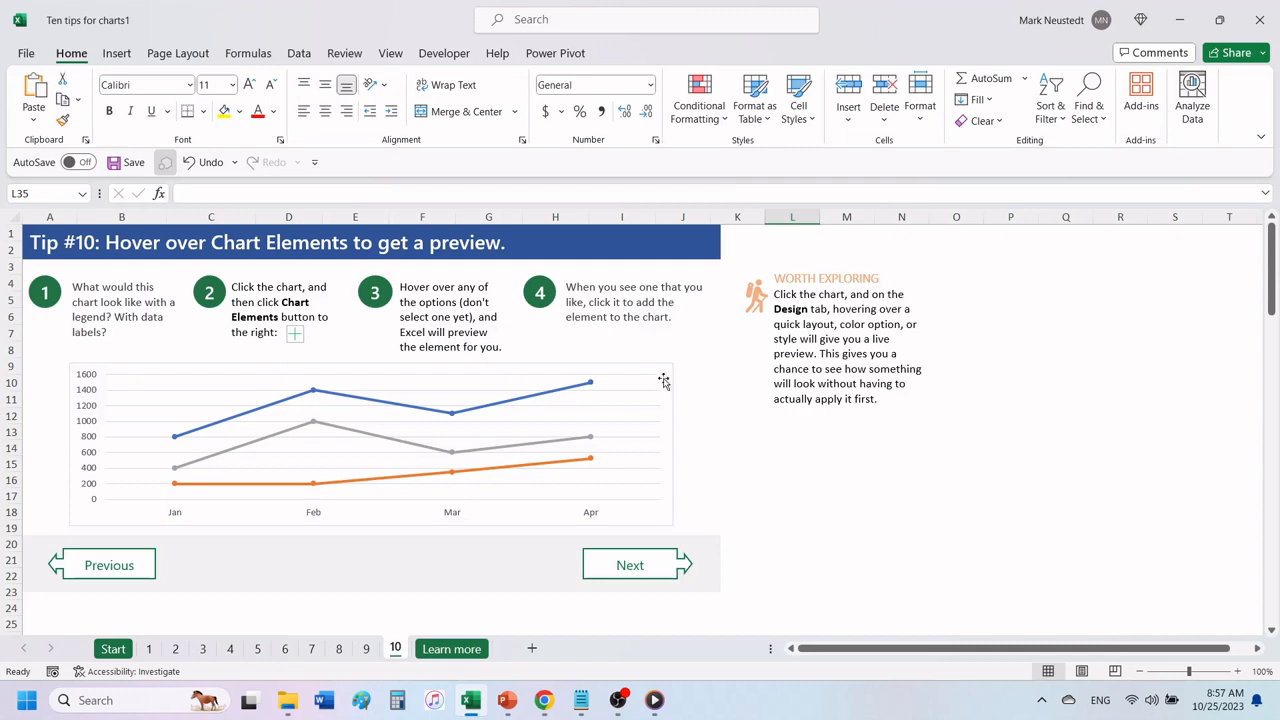
{"action": "left_click", "coordinate": [400, 440]}
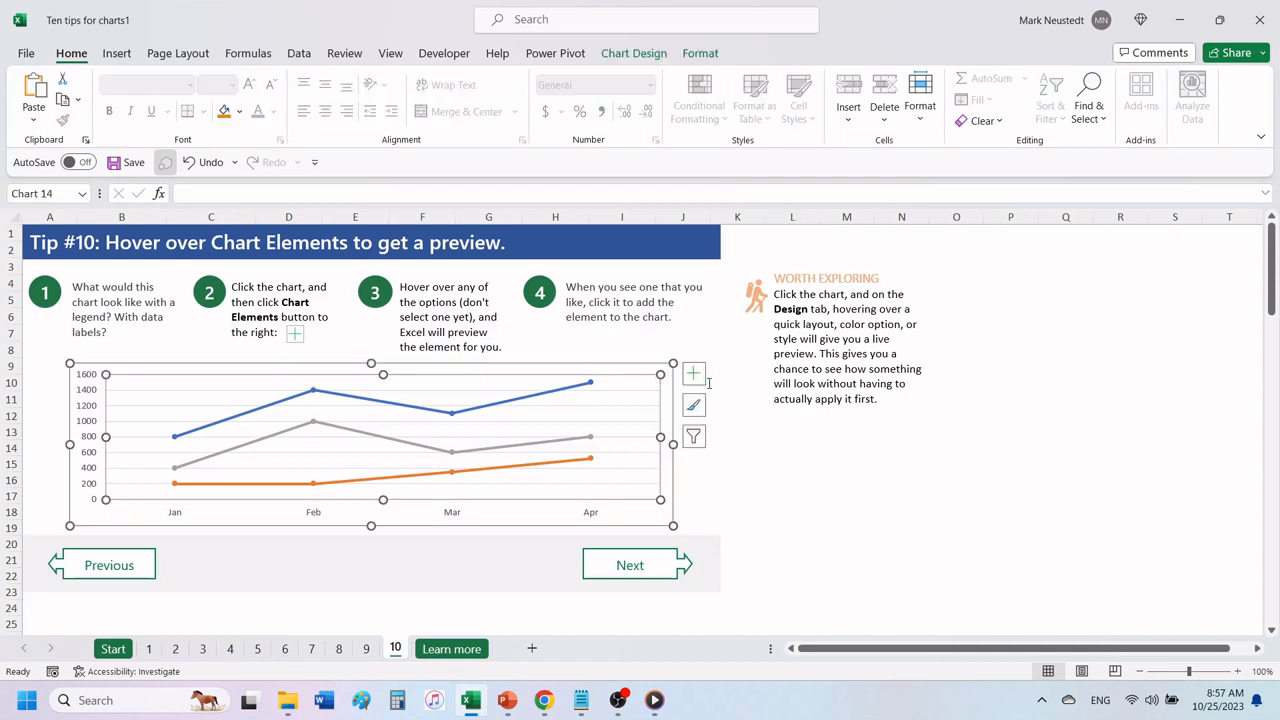
{"action": "mouse_move", "coordinate": [693, 374]}
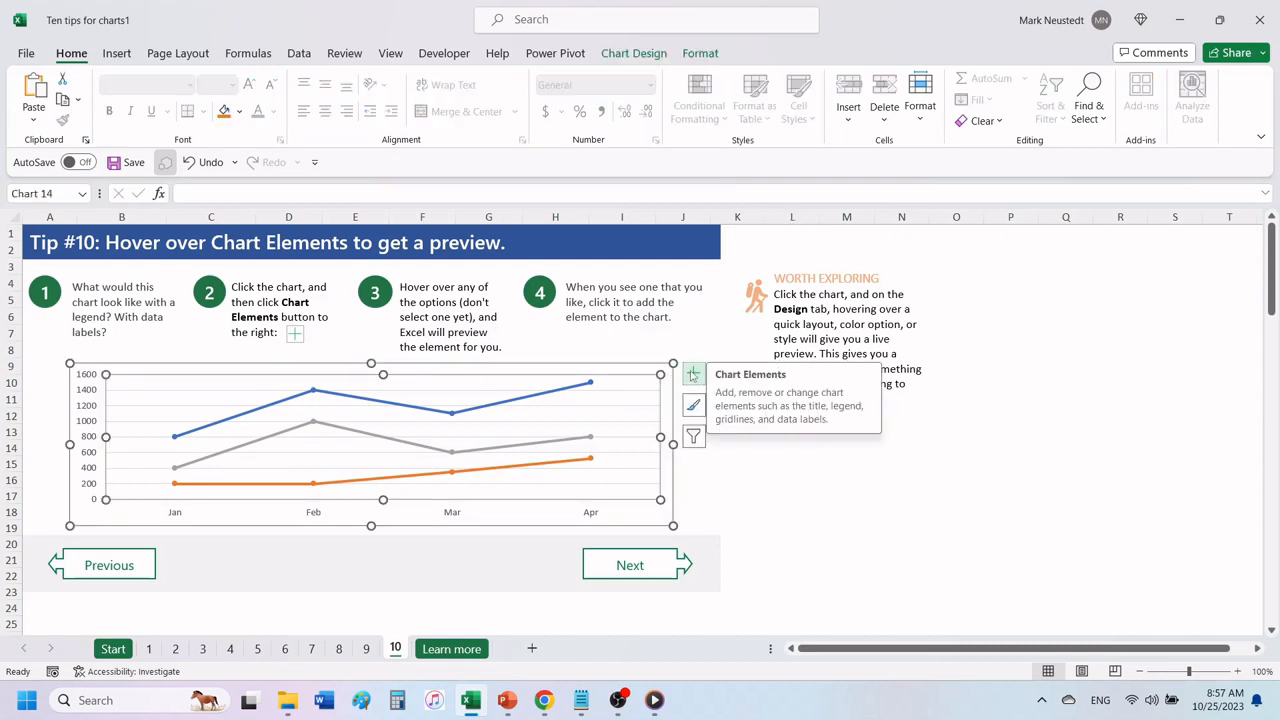
{"action": "left_click", "coordinate": [693, 374]}
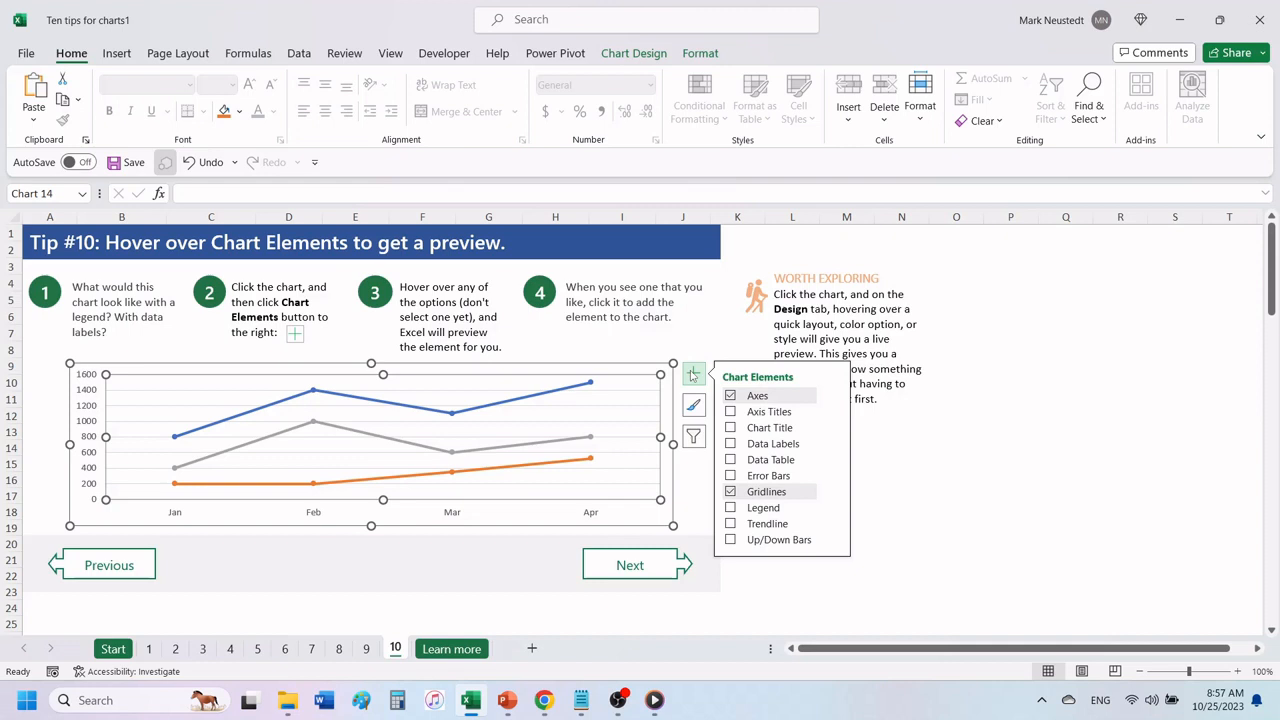
{"action": "mouse_move", "coordinate": [769, 411]}
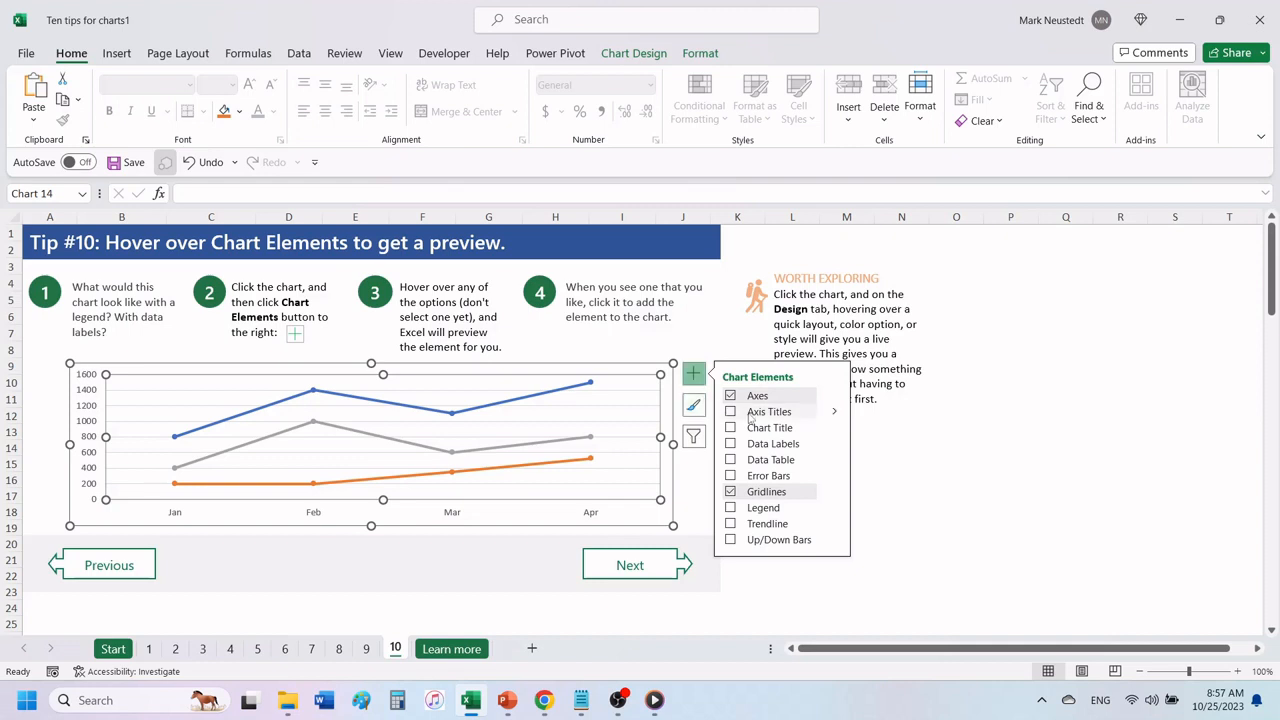
{"action": "left_click", "coordinate": [730, 427]}
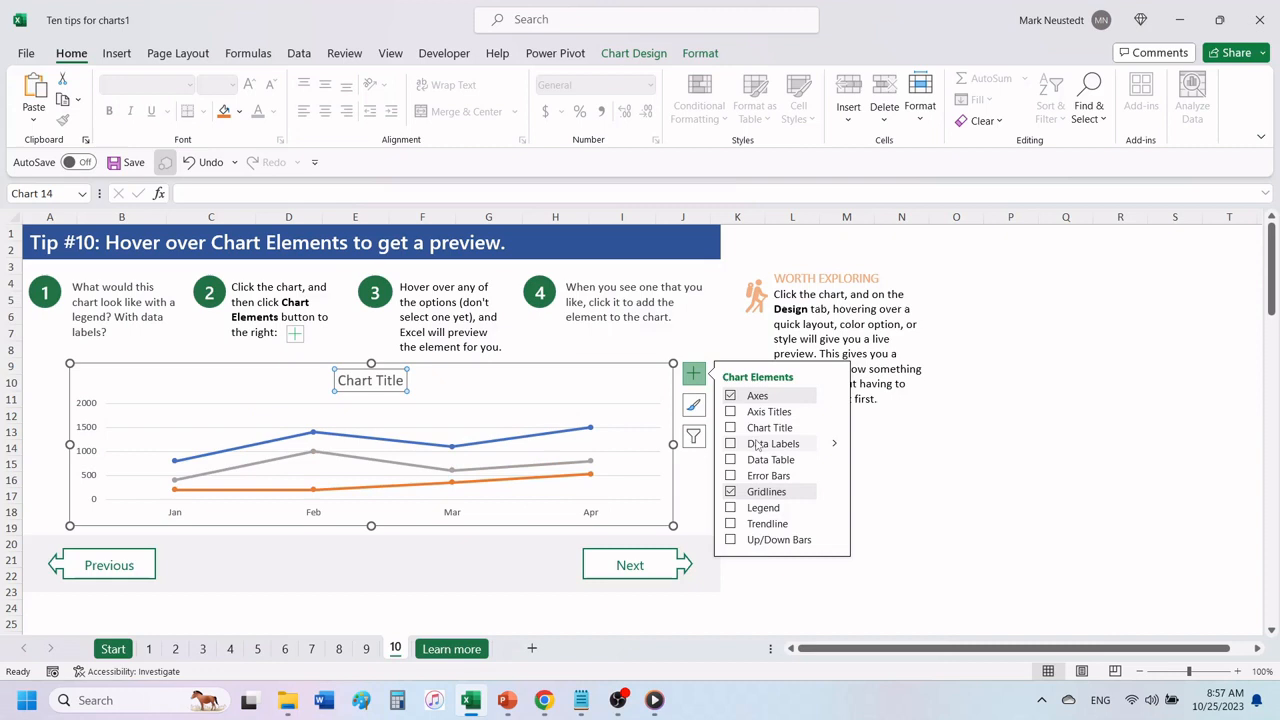
{"action": "left_click", "coordinate": [731, 459]}
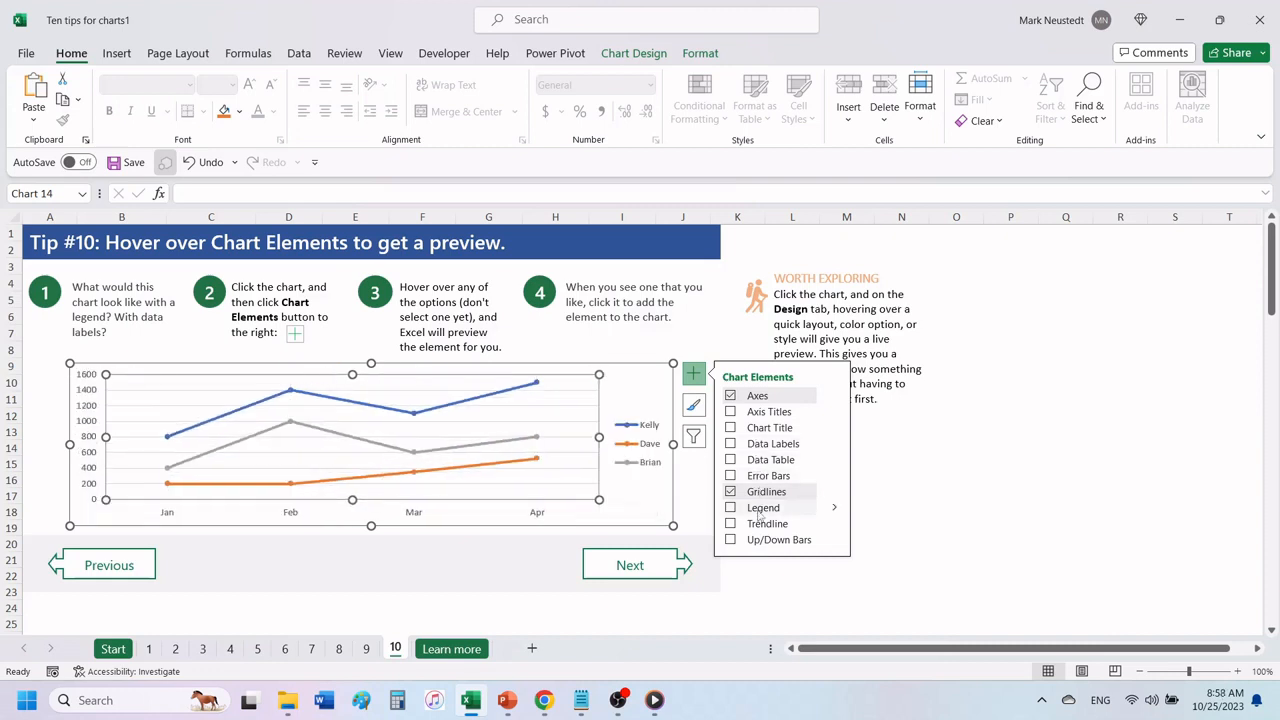
{"action": "left_click", "coordinate": [730, 507]}
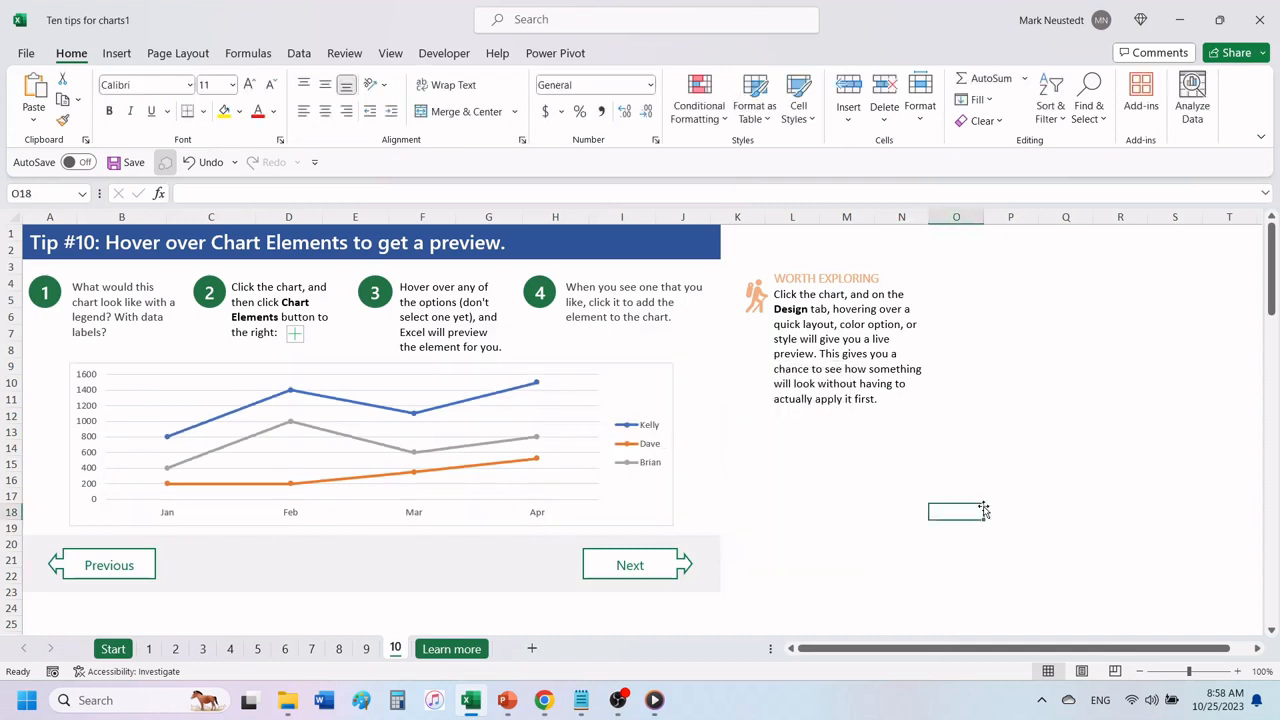
Step: Reselect the Tip #10 line chart and show the Chart Design style gallery
{"action": "left_click", "coordinate": [370, 440]}
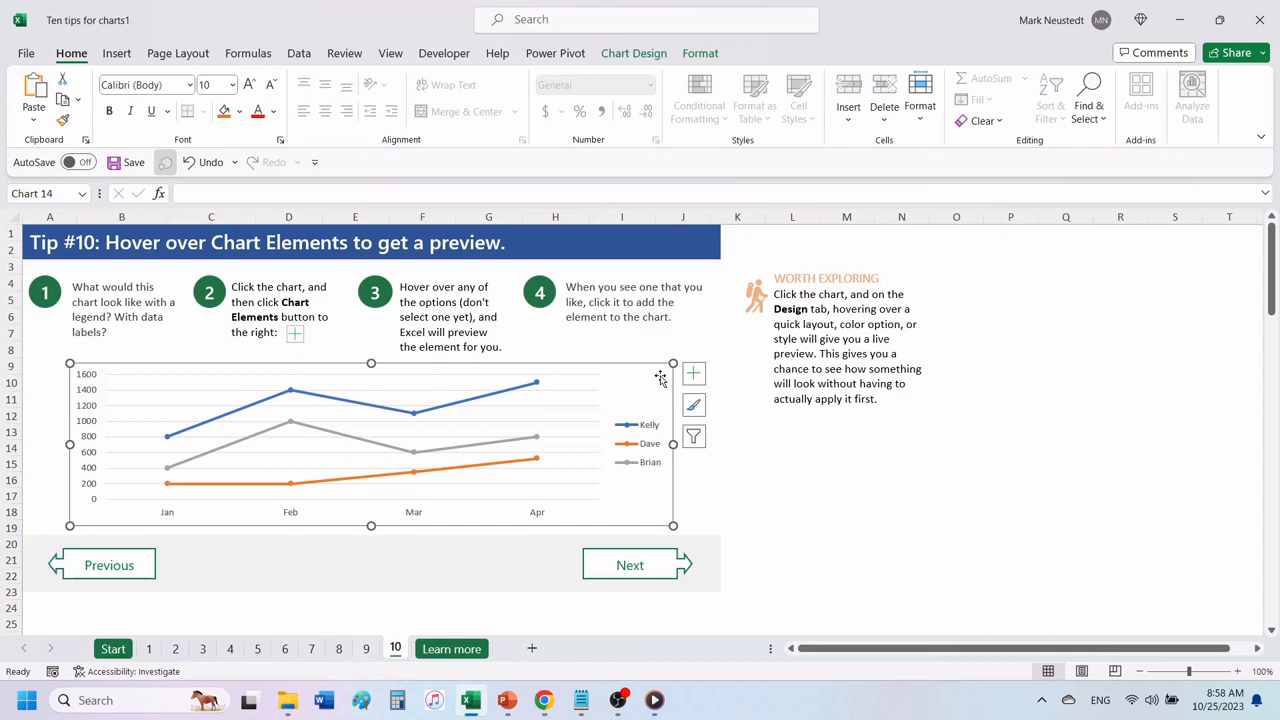
{"action": "left_click", "coordinate": [633, 53]}
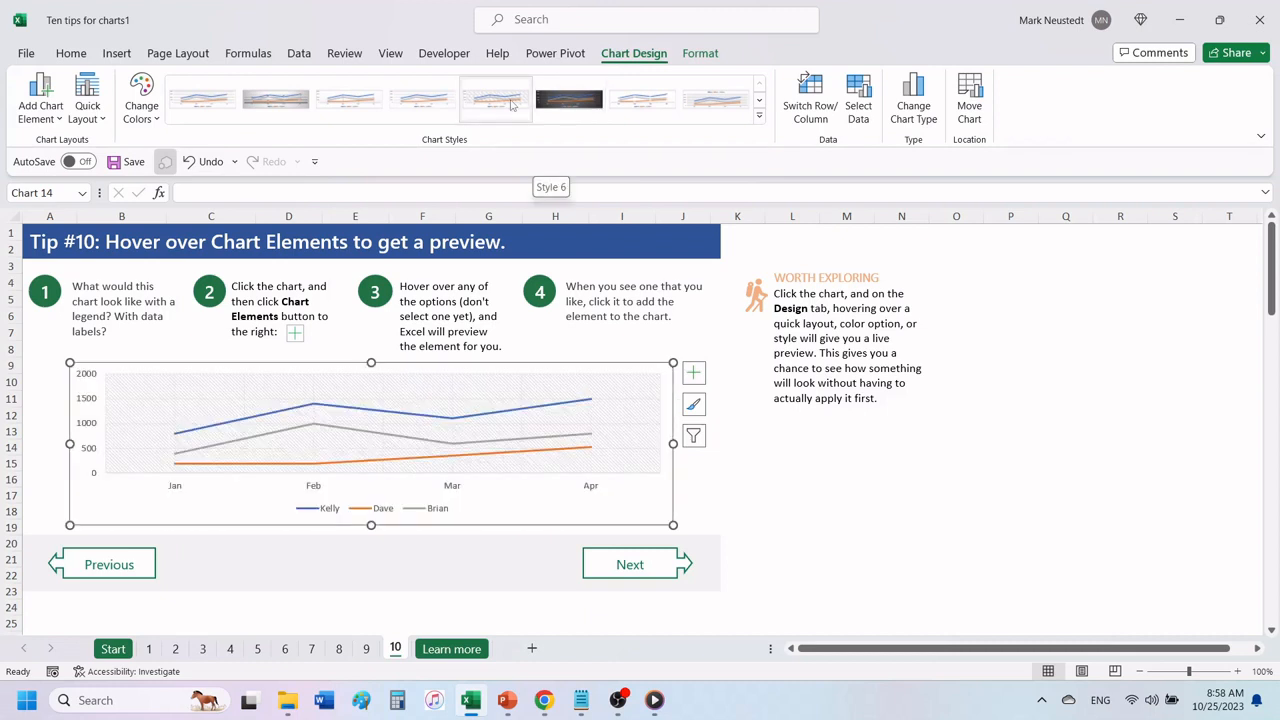
{"action": "mouse_move", "coordinate": [422, 99]}
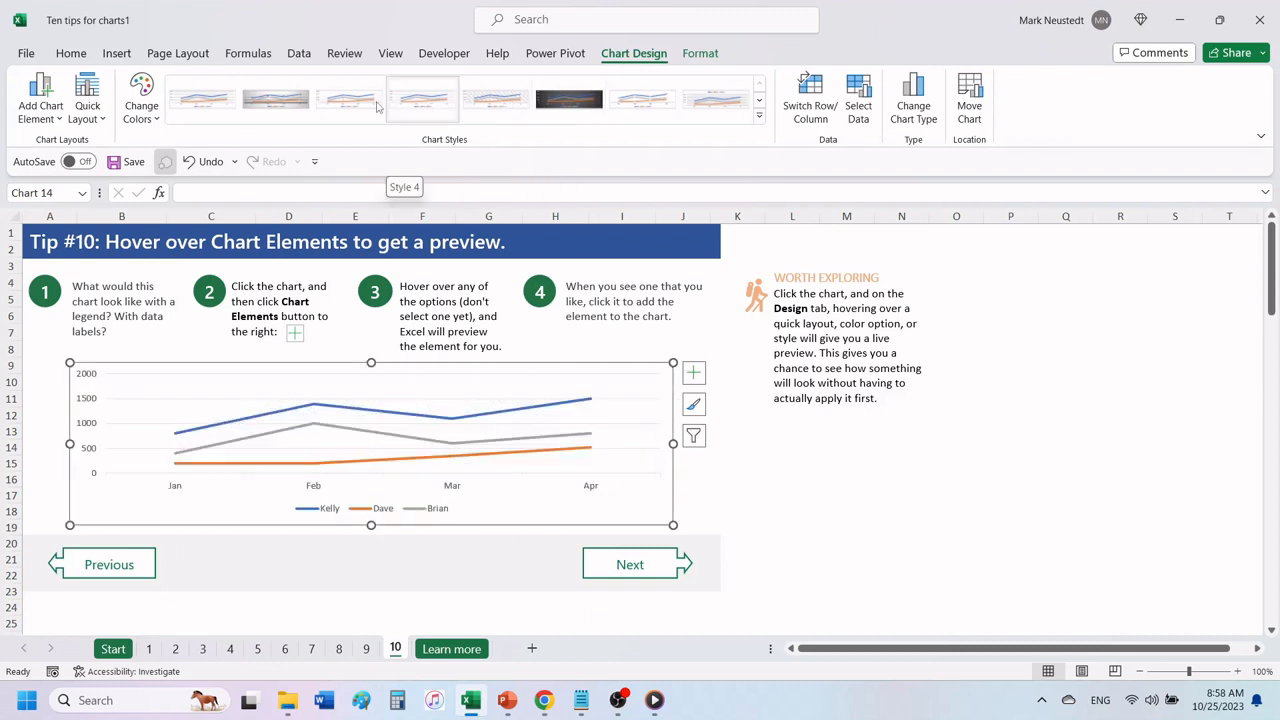
{"action": "mouse_move", "coordinate": [349, 99]}
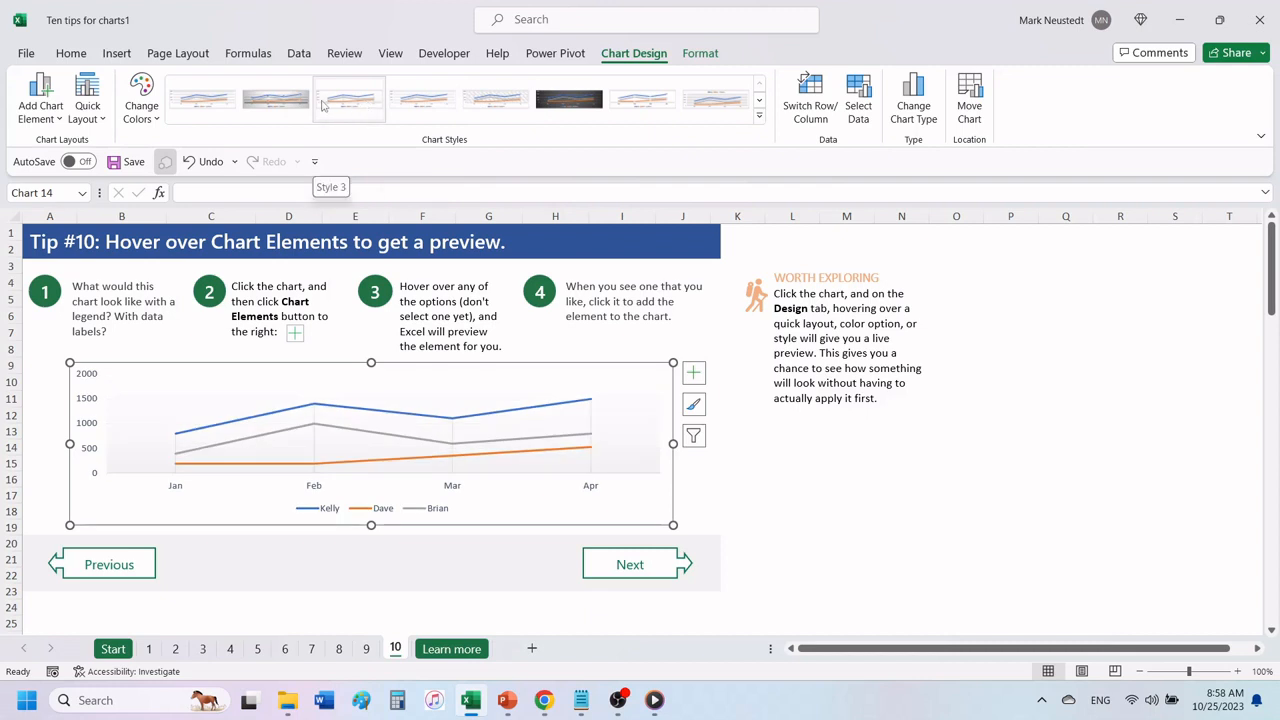